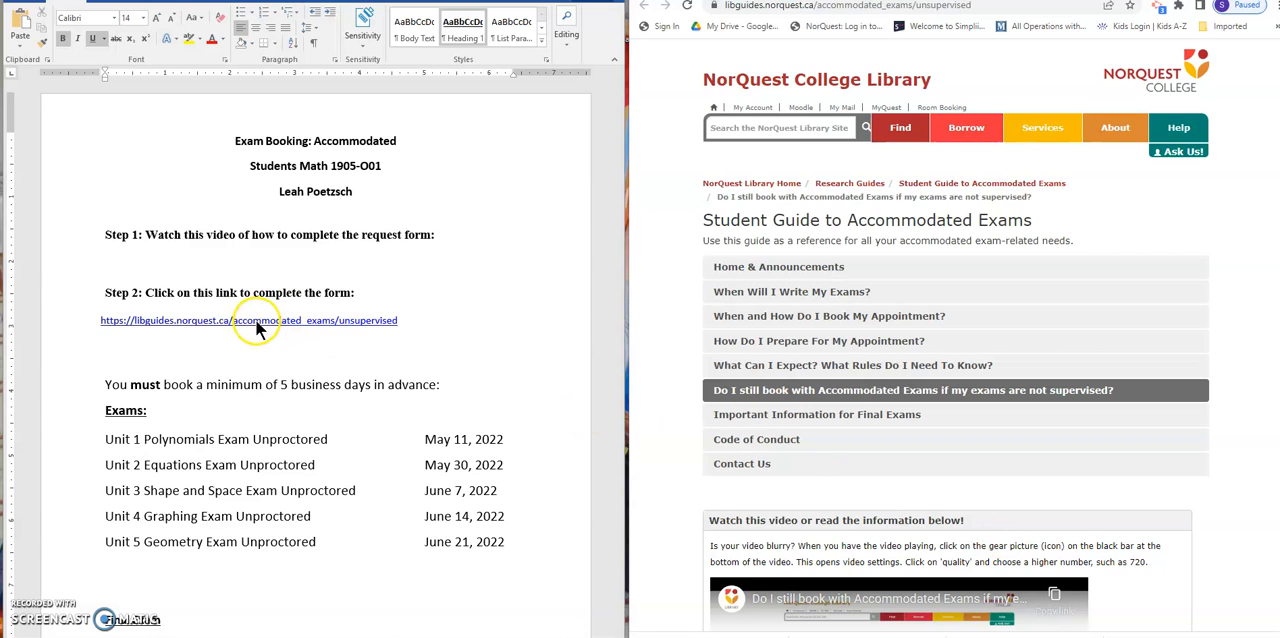
mouse_move(800, 268)
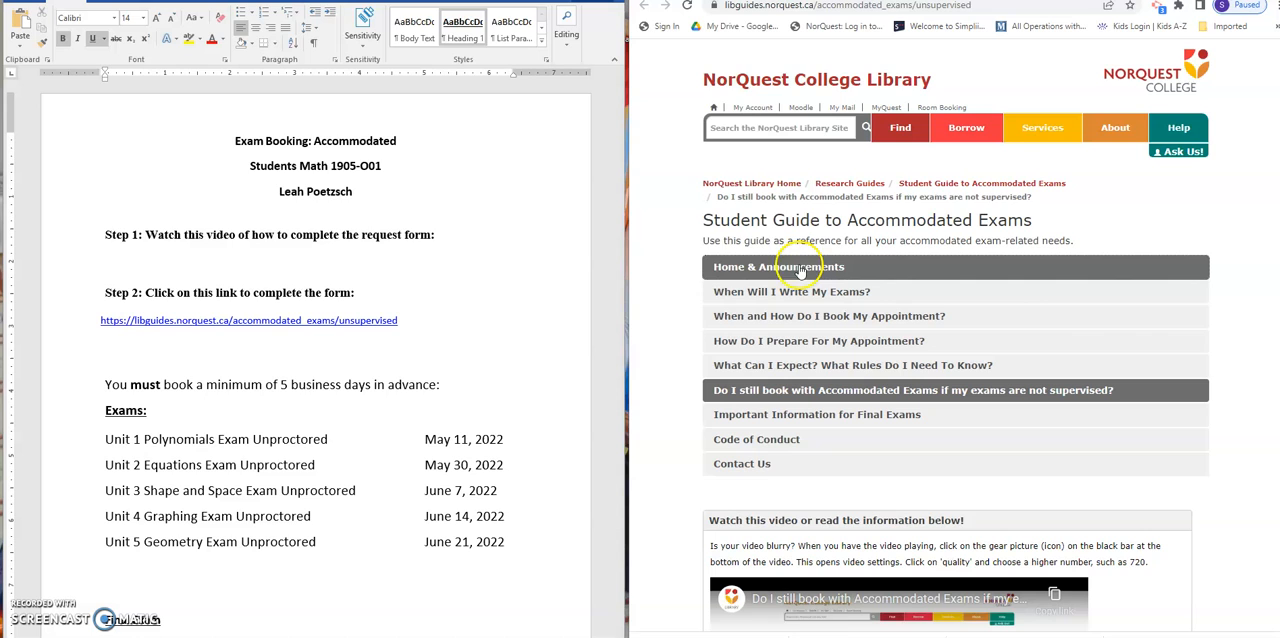
mouse_move(1056, 216)
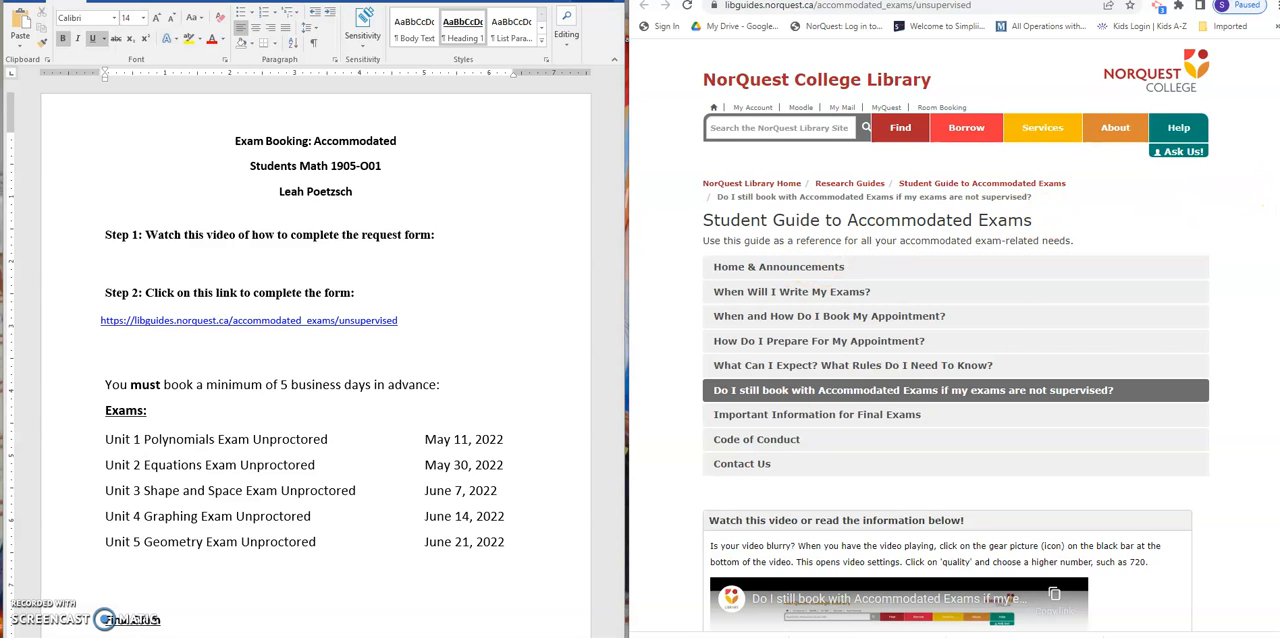
Step: Scroll the Student Guide to the 'Writing an unsupervised/unproctored exam' section with its form link
scroll(down, 3)
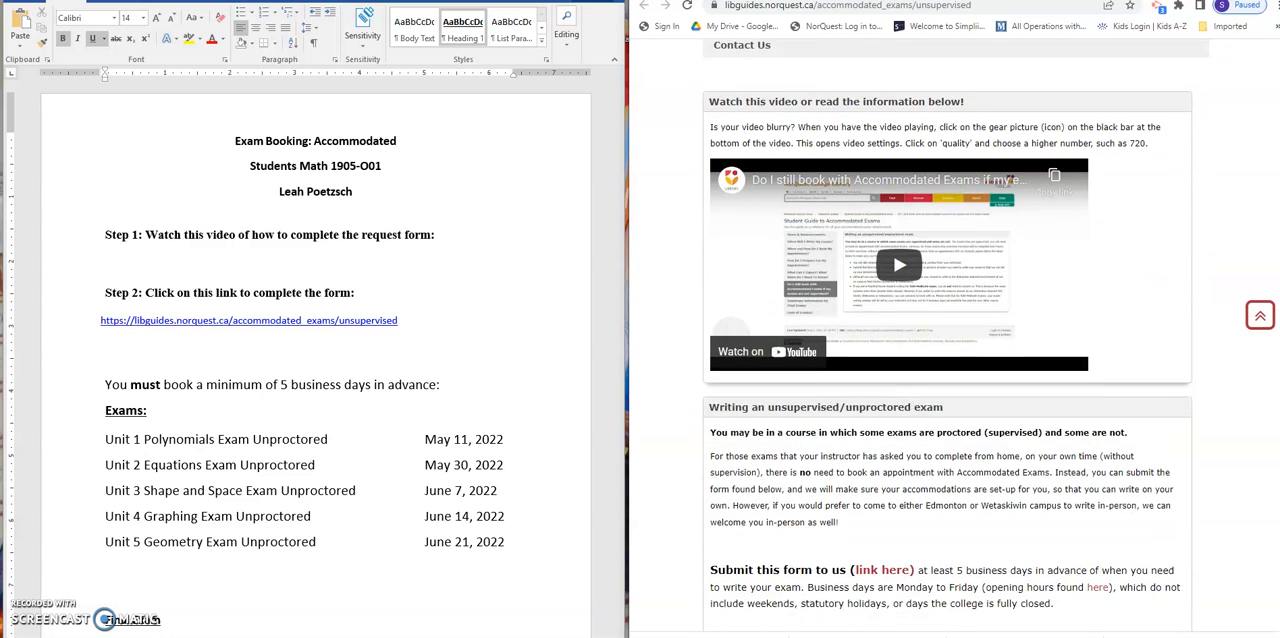
scroll(down, 3)
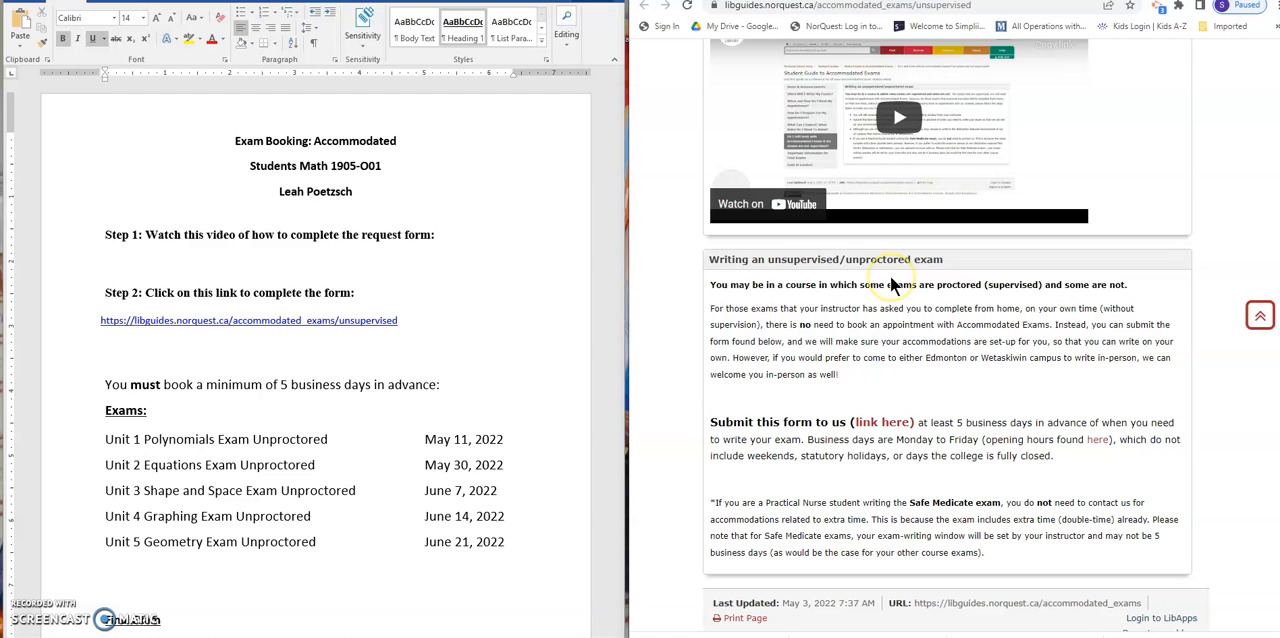
mouse_move(884, 422)
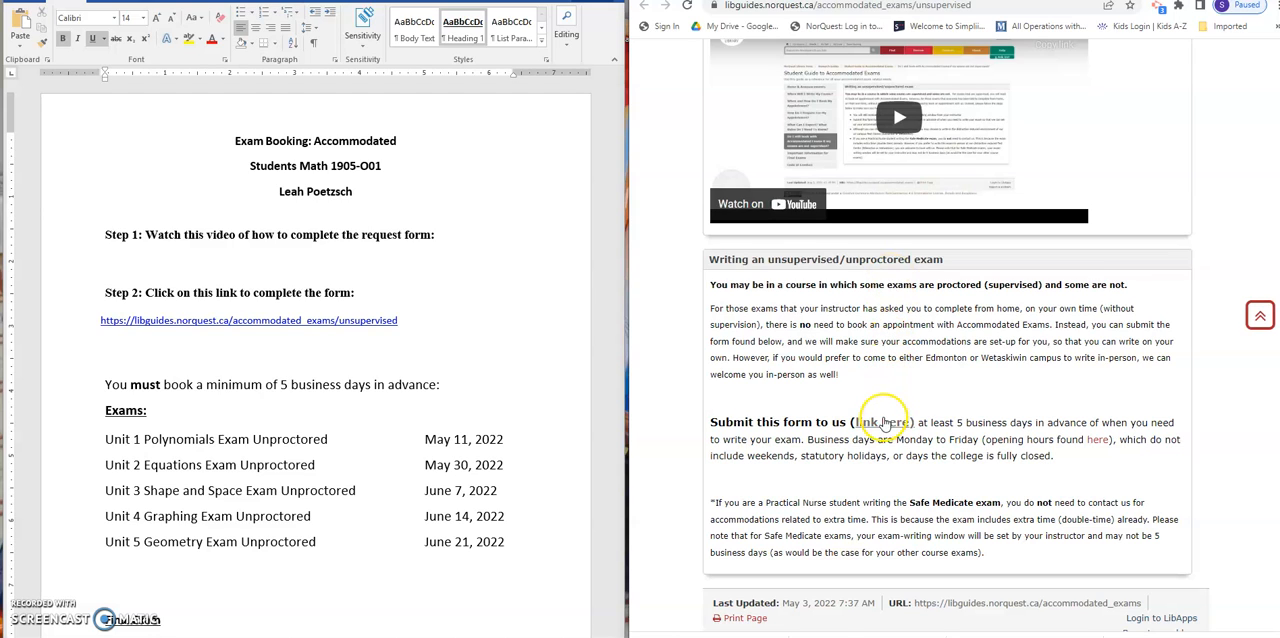
Step: Follow the 'link here' link to the Spring 2022 booking form and reach question 1, Program name
click(884, 422)
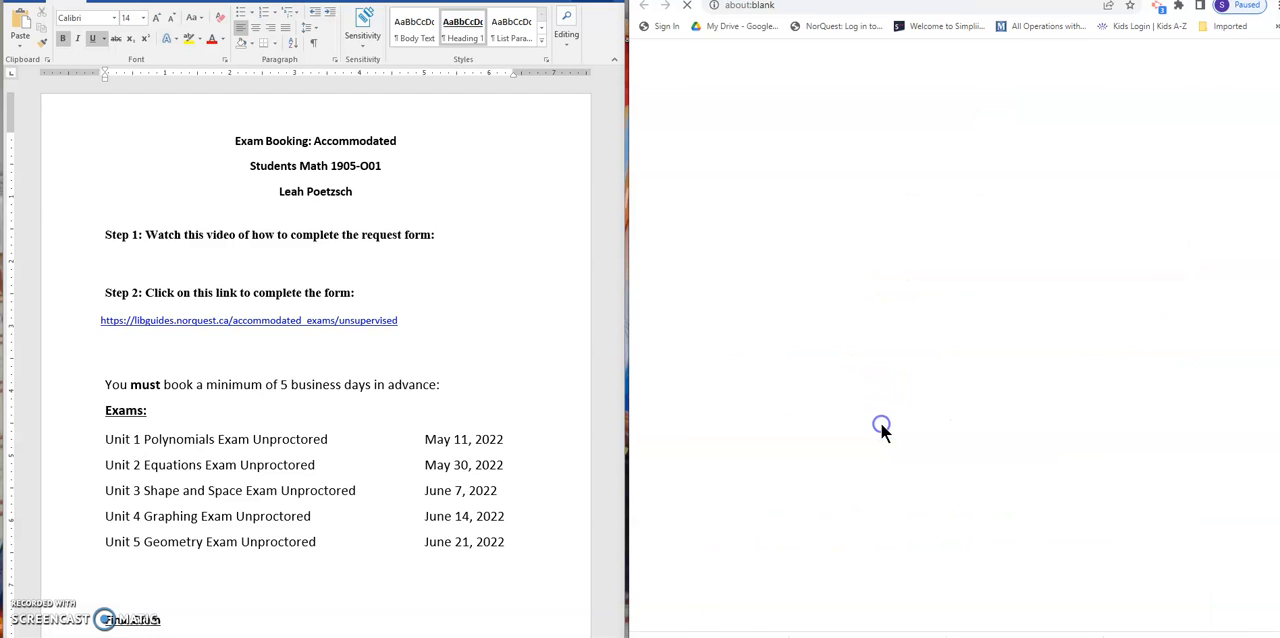
click(248, 320)
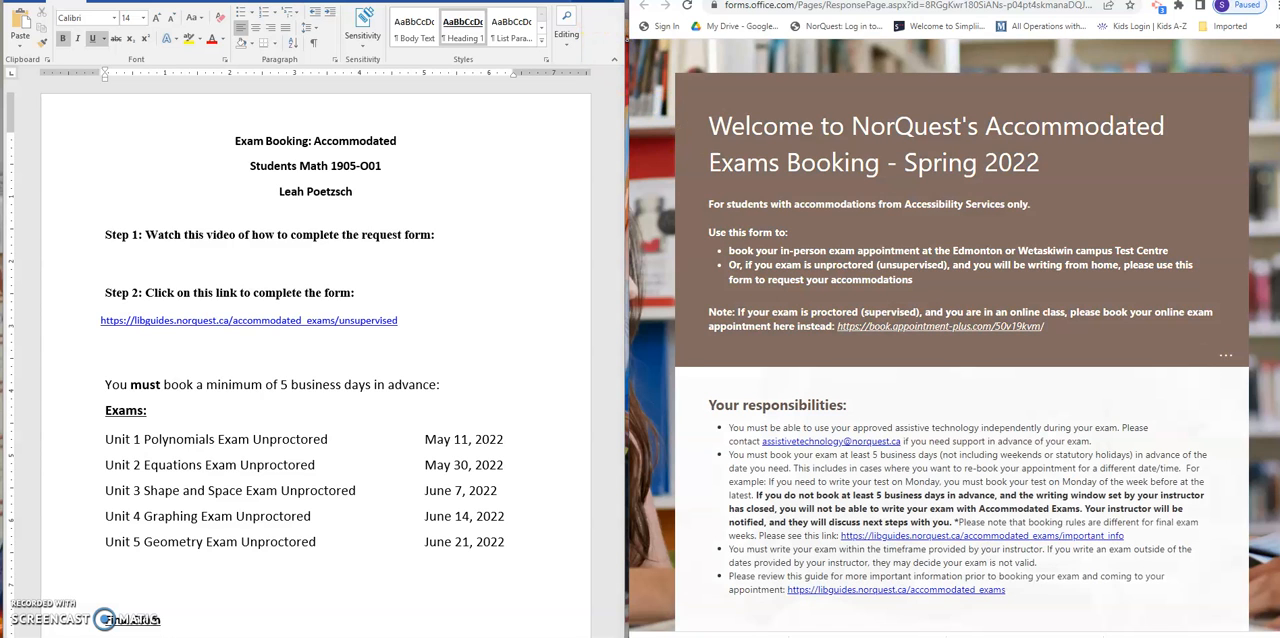
mouse_move(1264, 220)
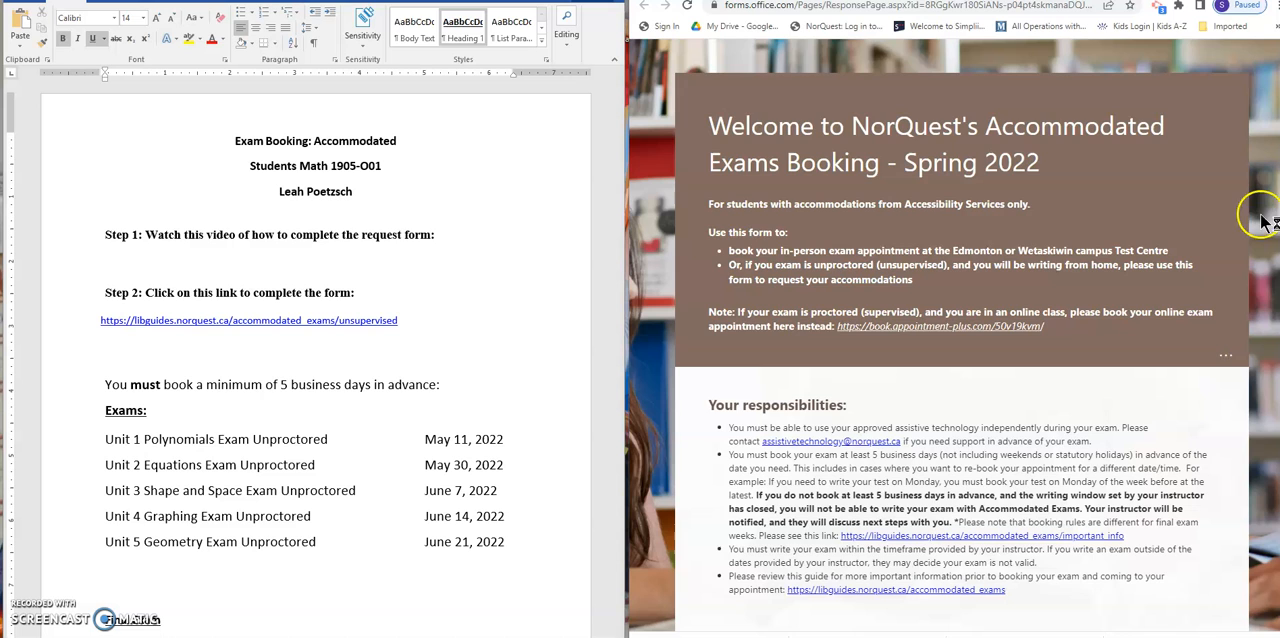
scroll(down, 3)
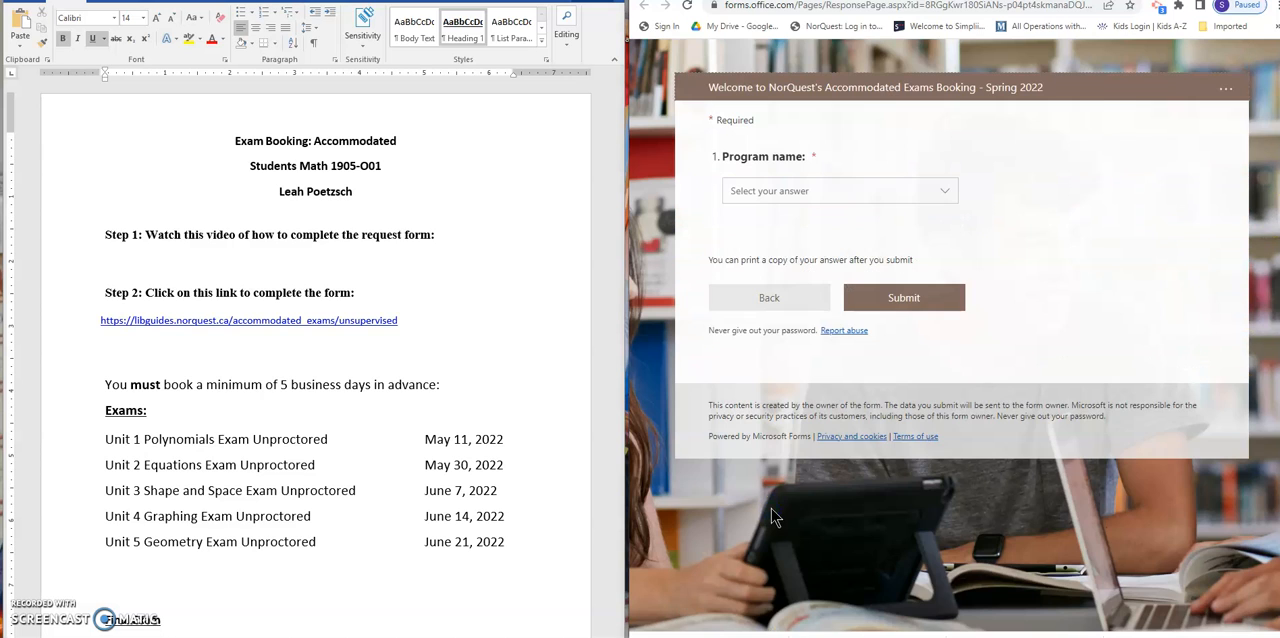
Step: Choose Academic Upgrading from the Program name dropdown
click(838, 190)
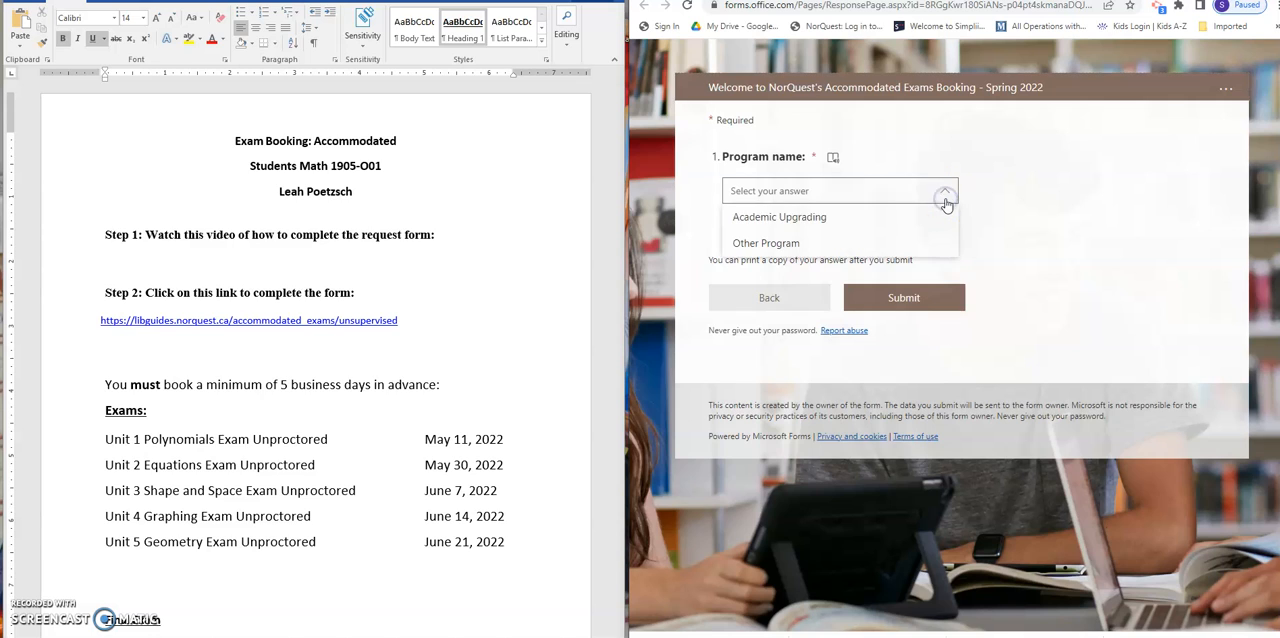
click(780, 216)
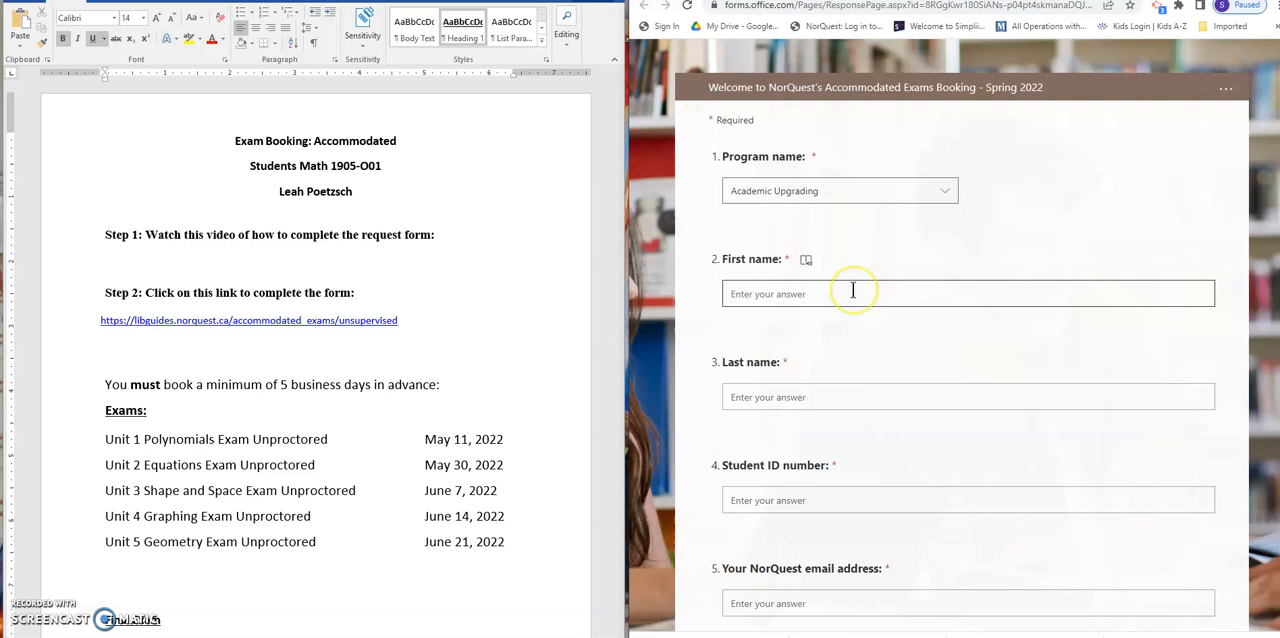
mouse_move(858, 380)
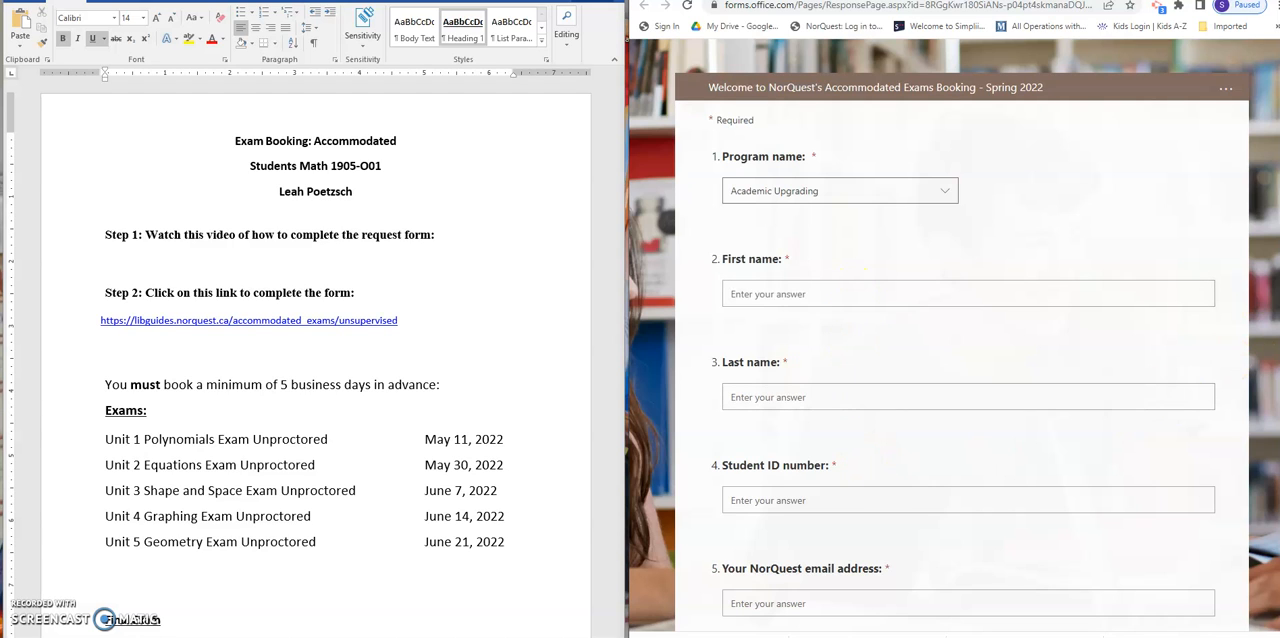
scroll(down, 3)
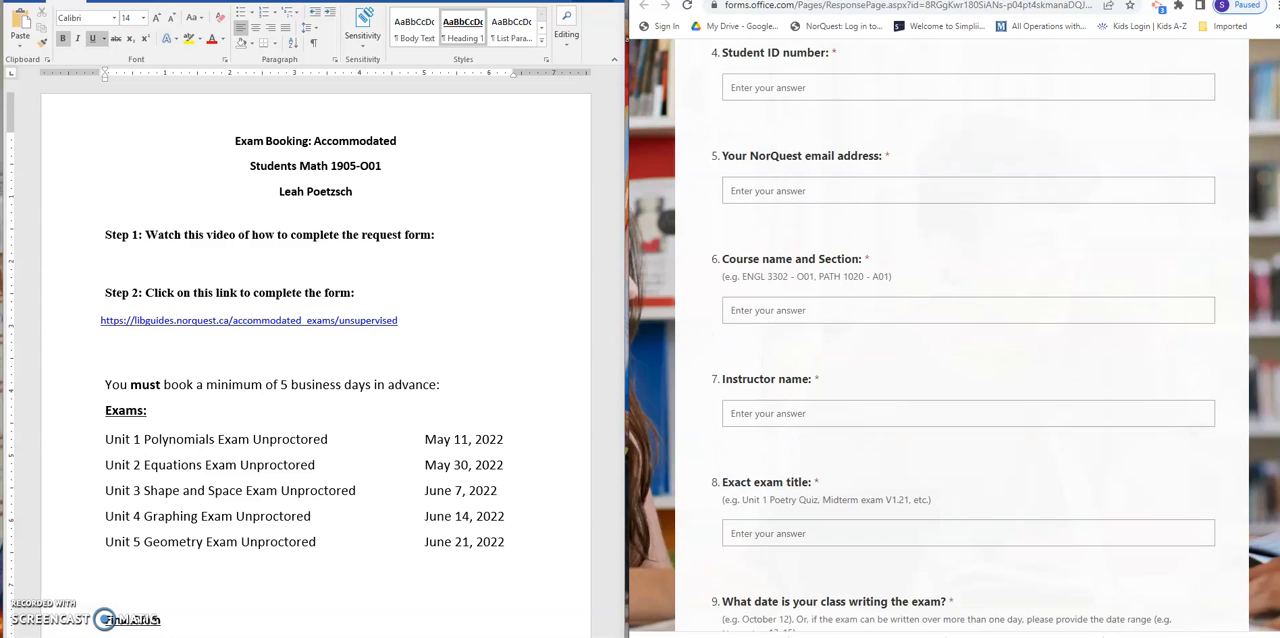
click(800, 310)
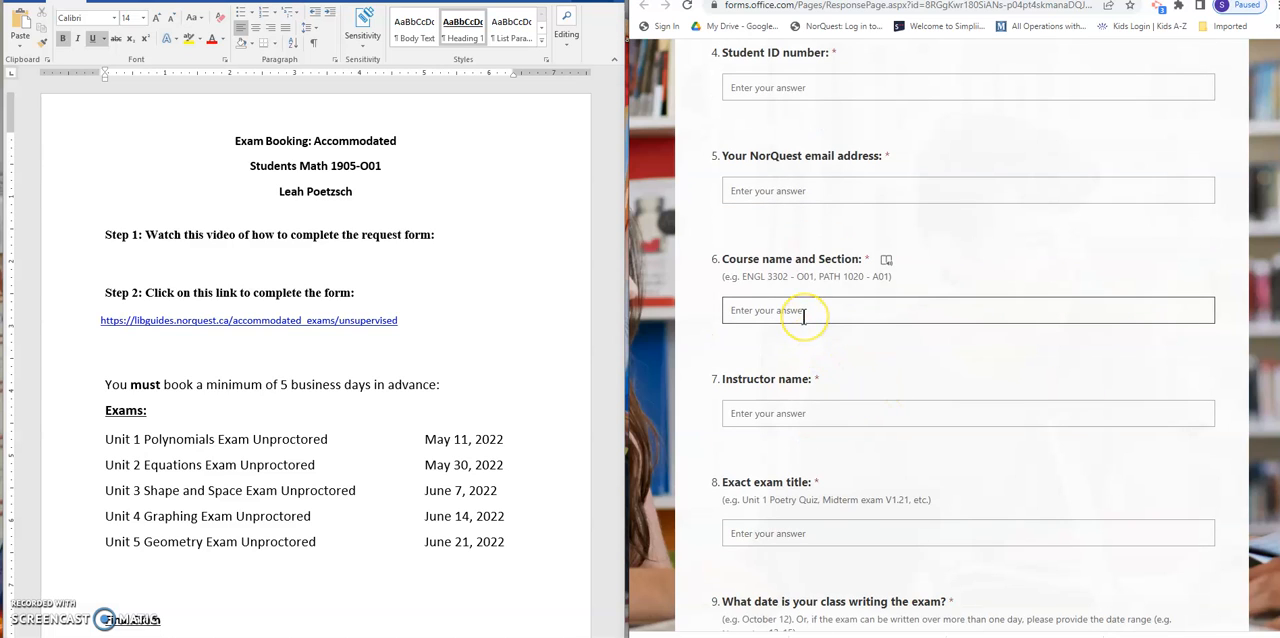
mouse_move(376, 188)
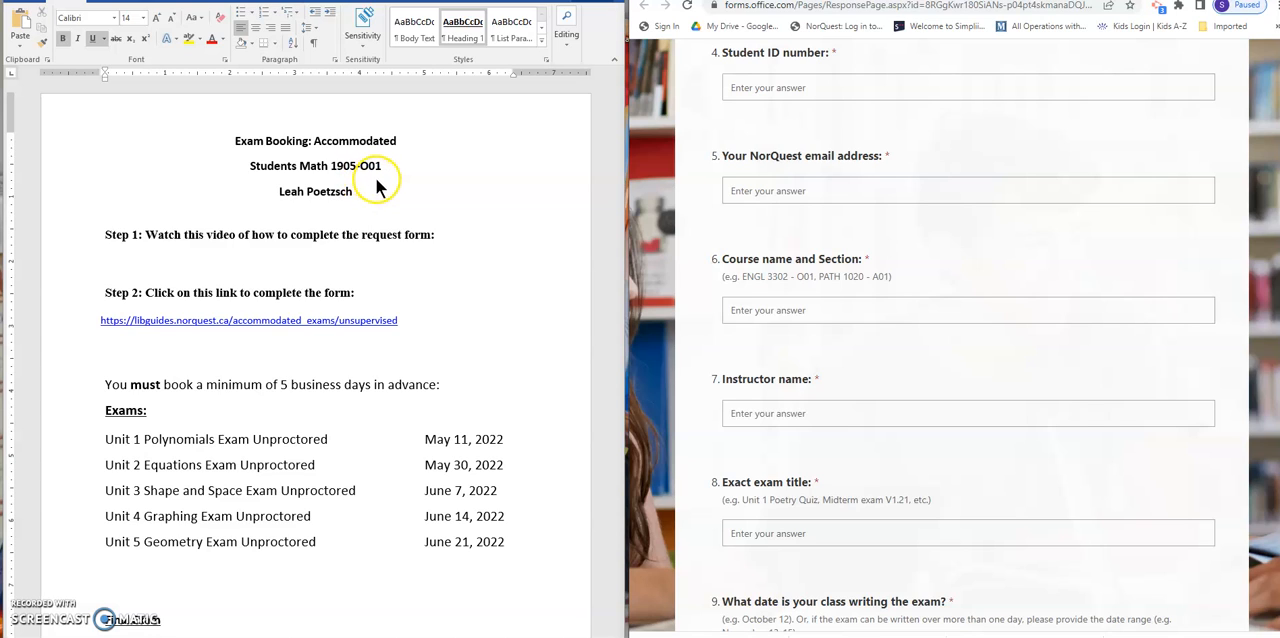
click(968, 310)
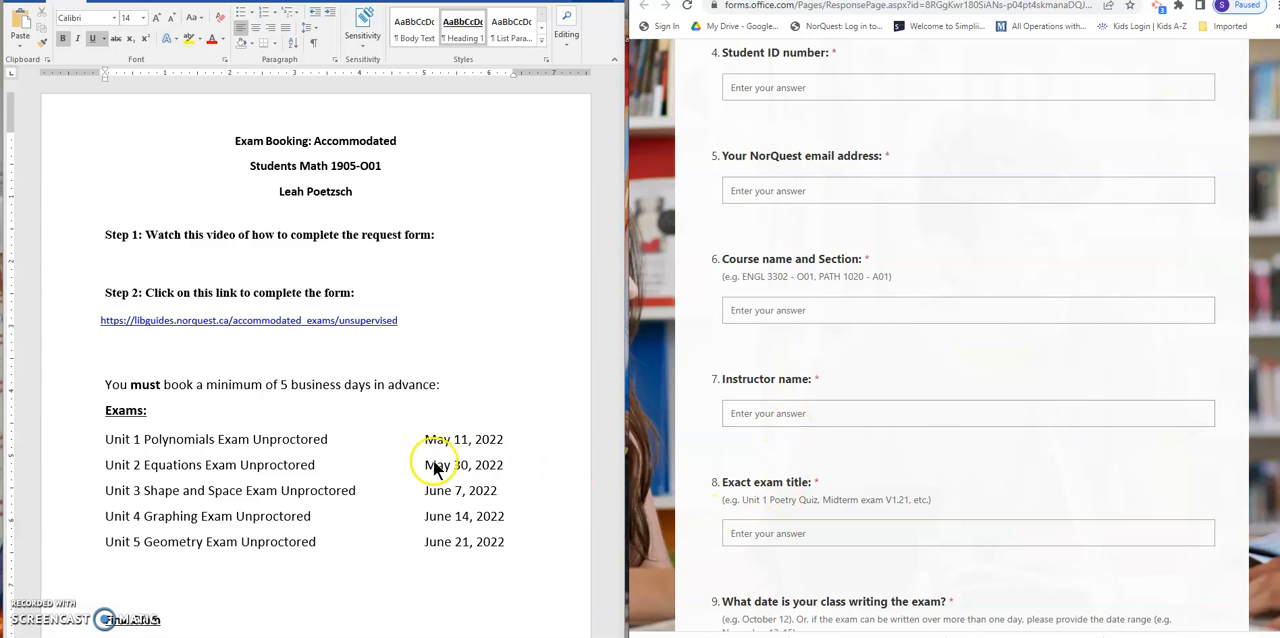
mouse_move(324, 470)
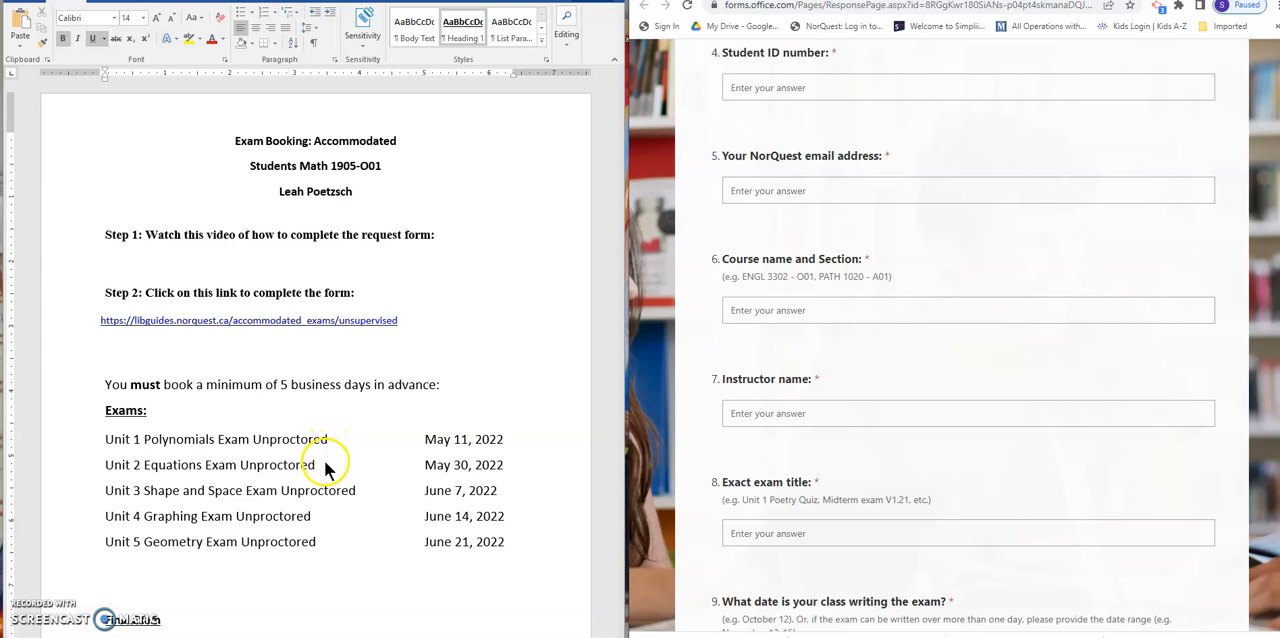
mouse_move(330, 508)
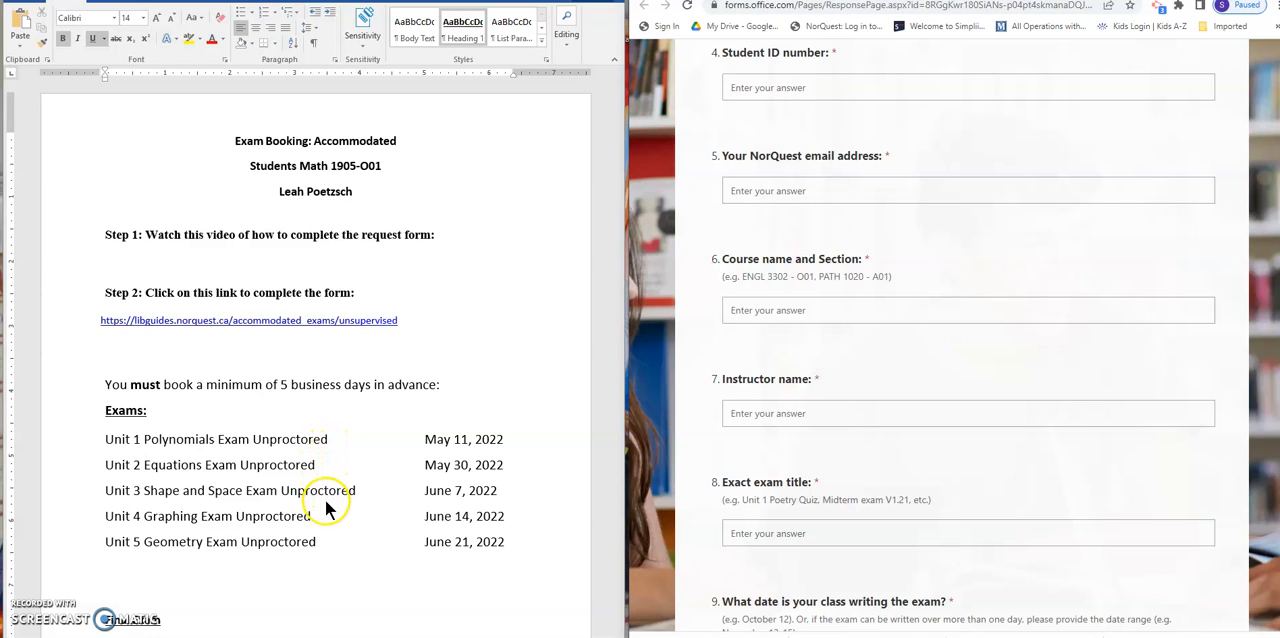
mouse_move(324, 544)
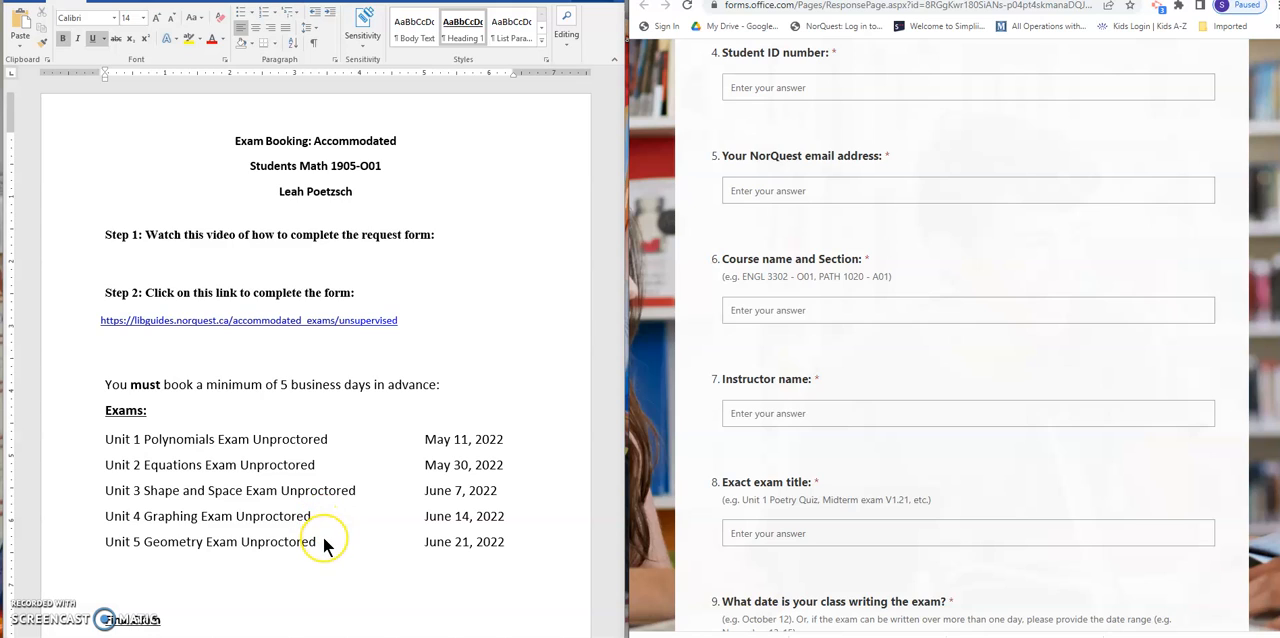
mouse_move(324, 460)
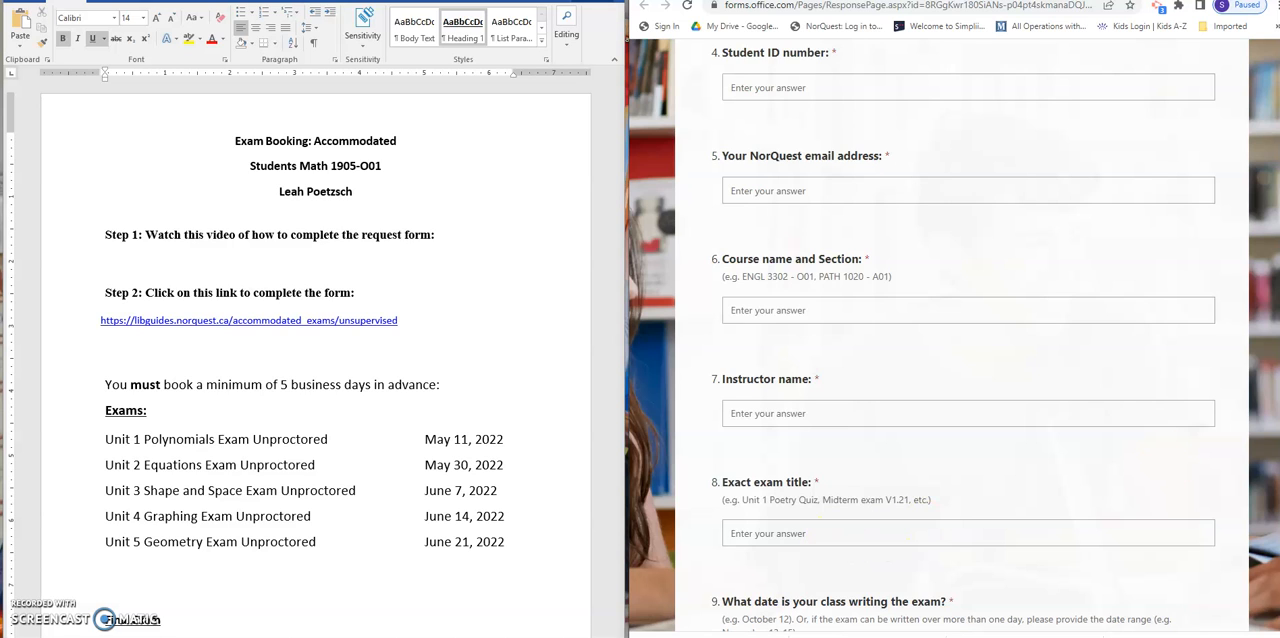
scroll(down, 3)
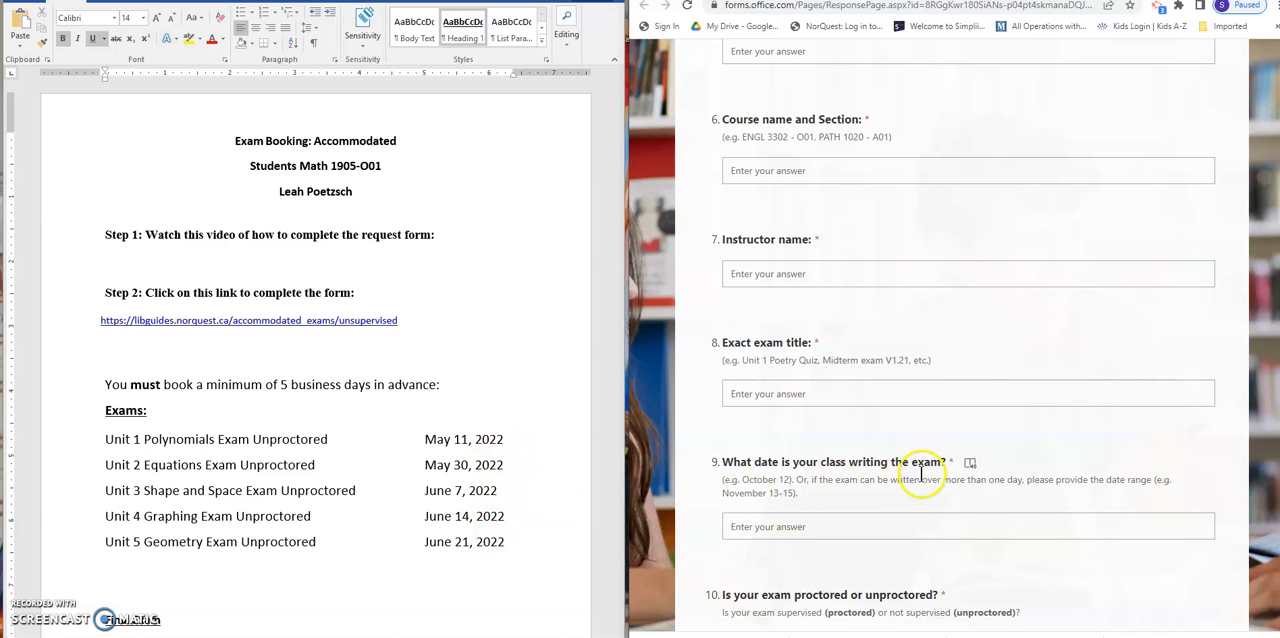
scroll(down, 3)
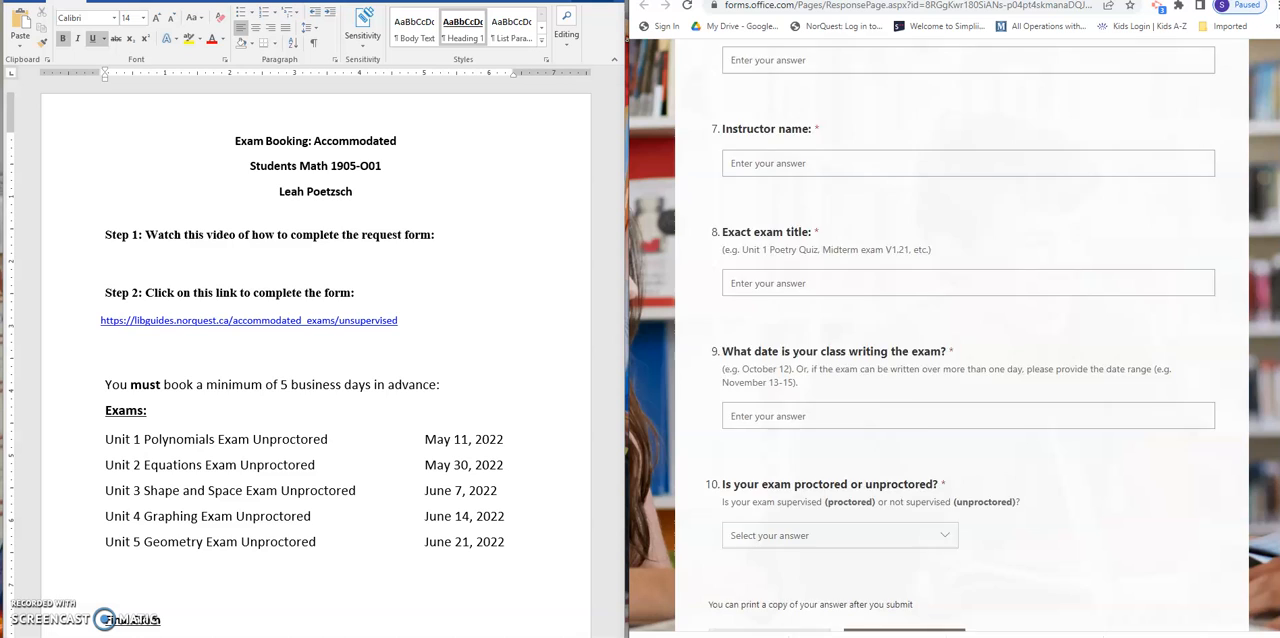
scroll(down, 3)
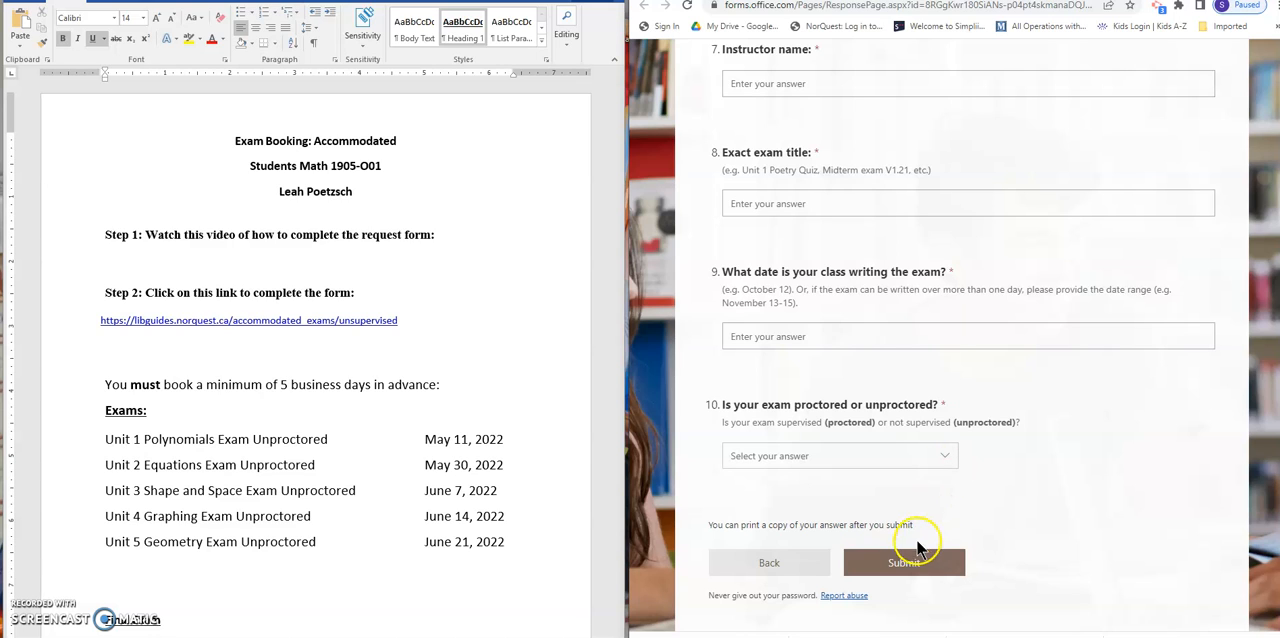
mouse_move(976, 536)
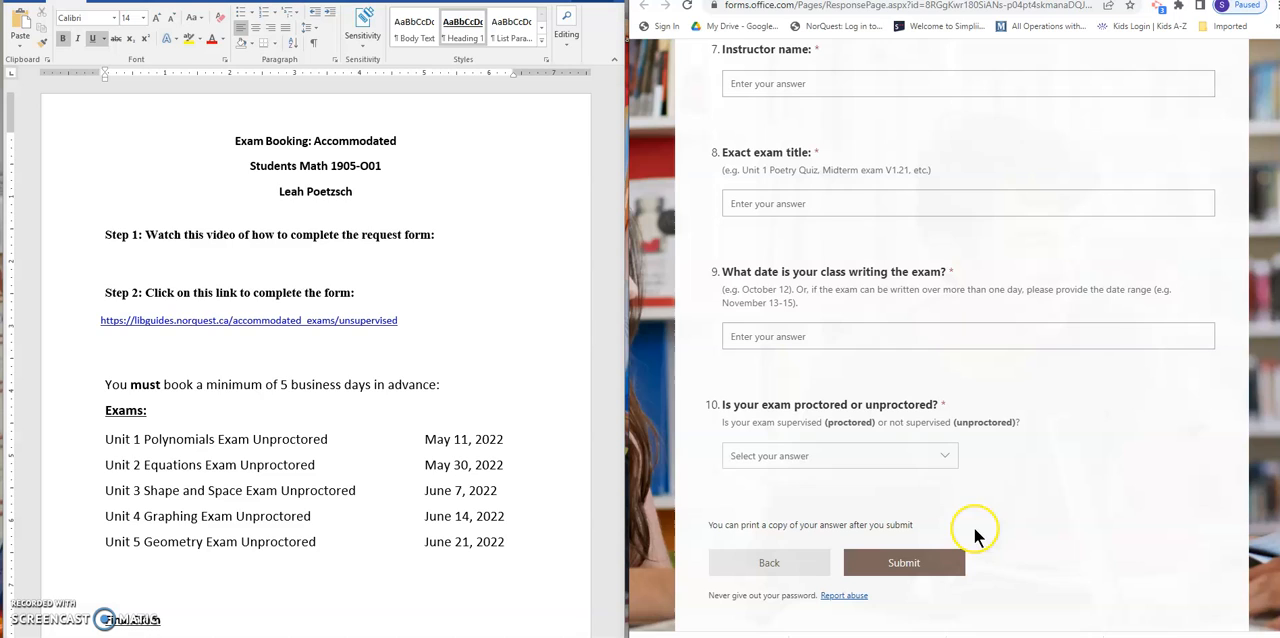
mouse_move(984, 532)
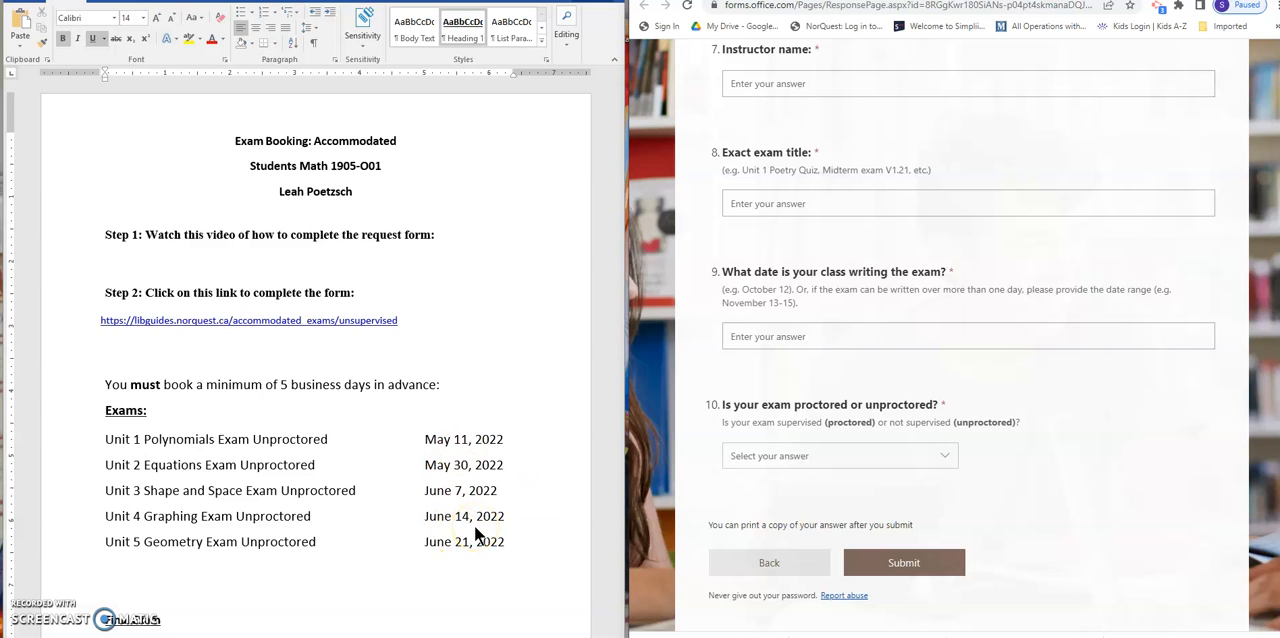
mouse_move(378, 602)
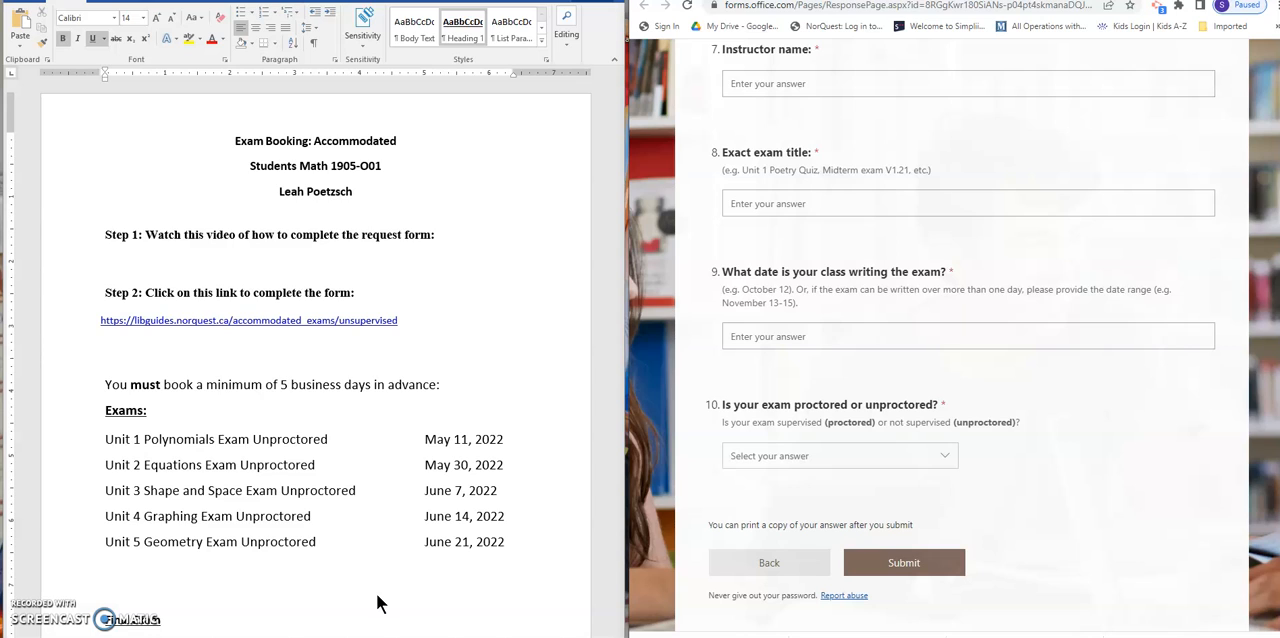
mouse_move(822, 572)
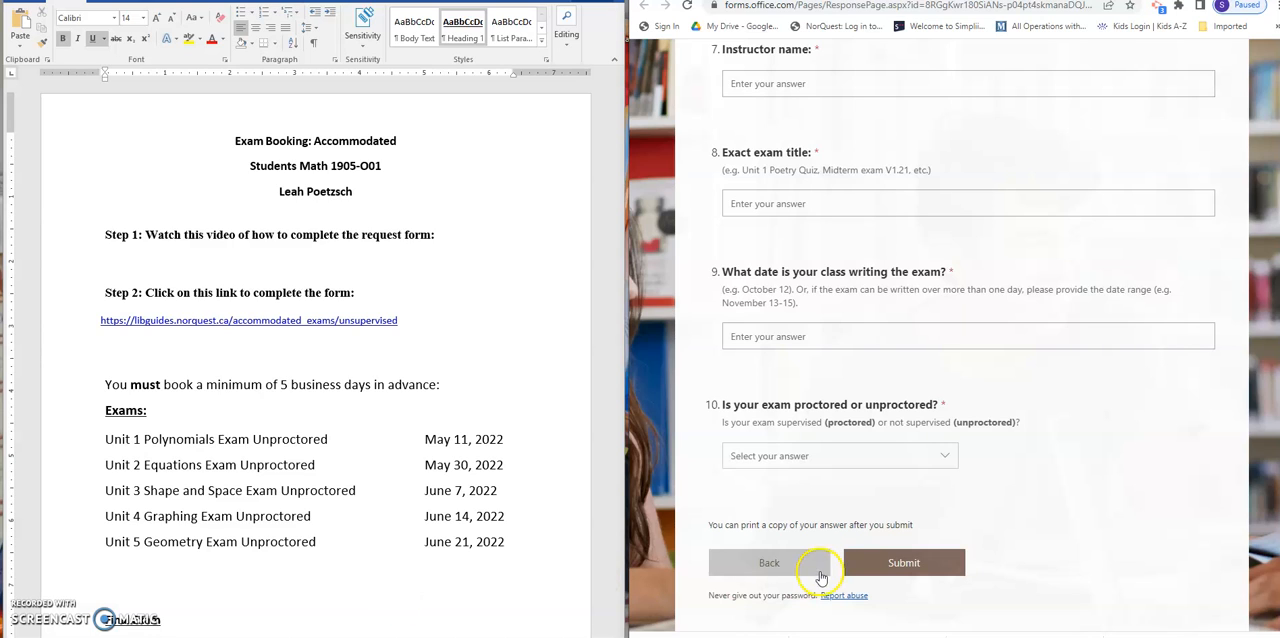